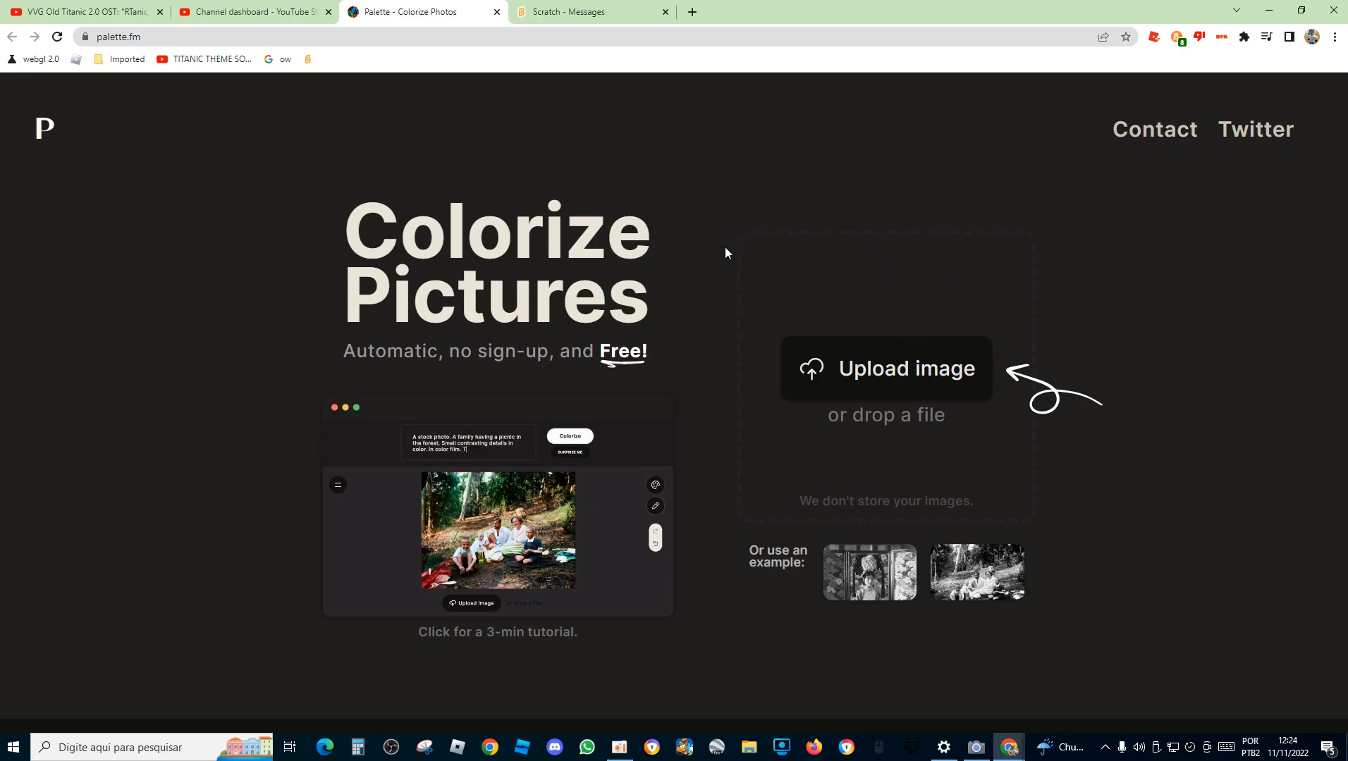
Step: Visit the Titanic soundtrack video and personal channel page, then return to Palette.fm
left_click(82, 11)
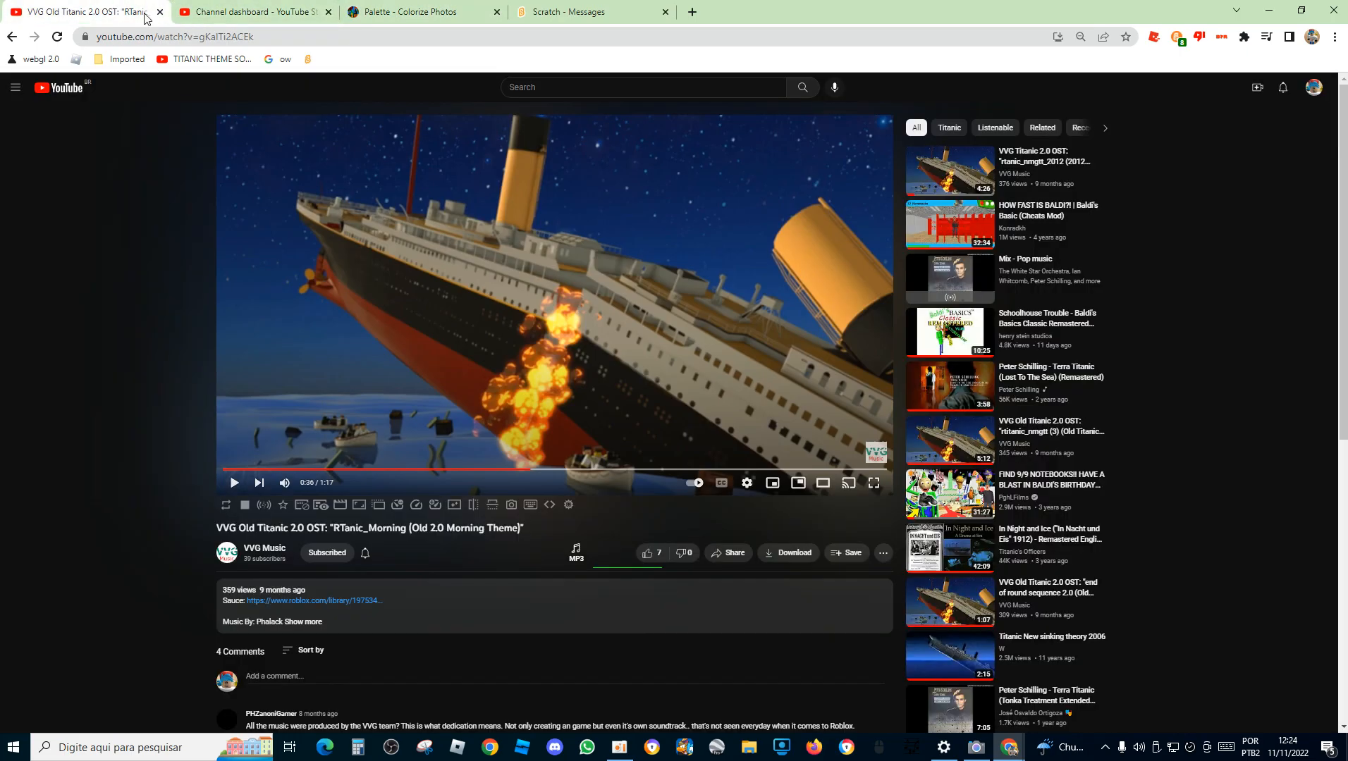
mouse_move(1328, 103)
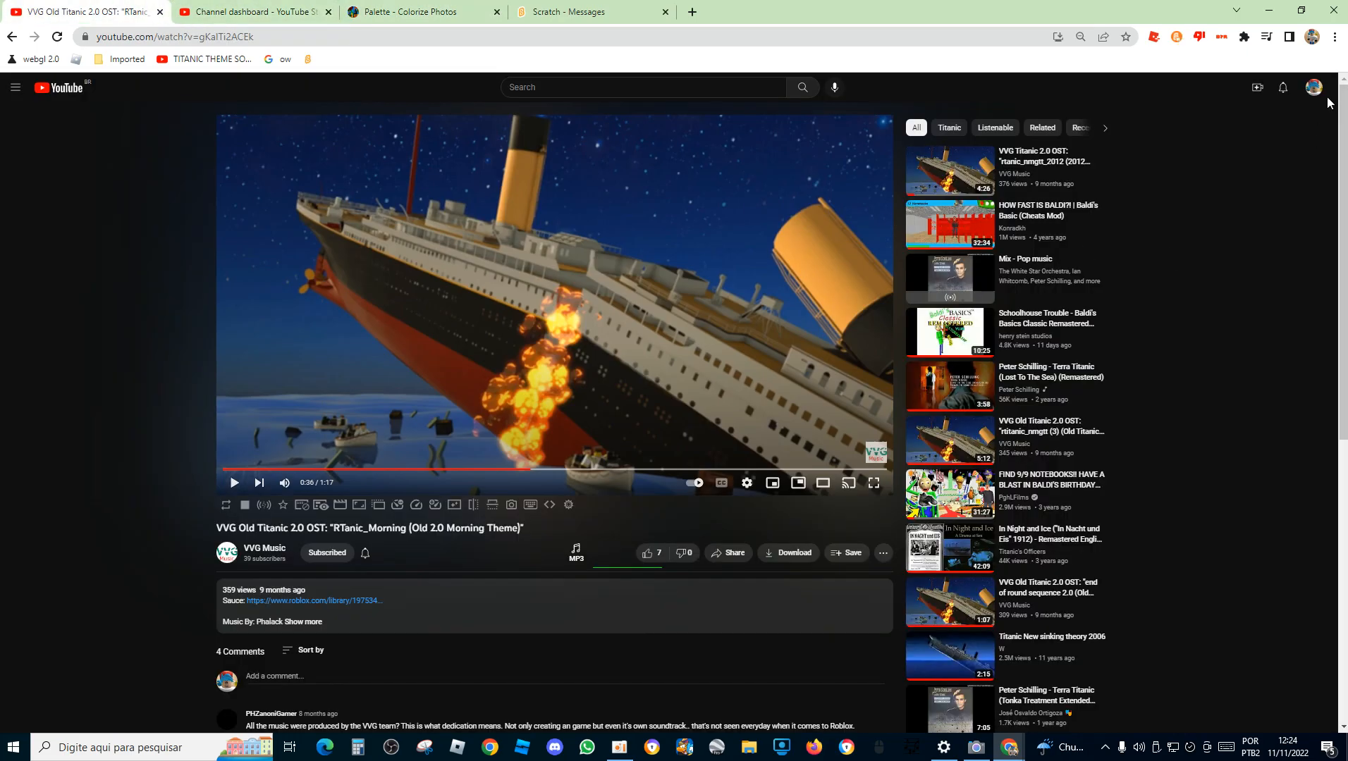
left_click(1312, 87)
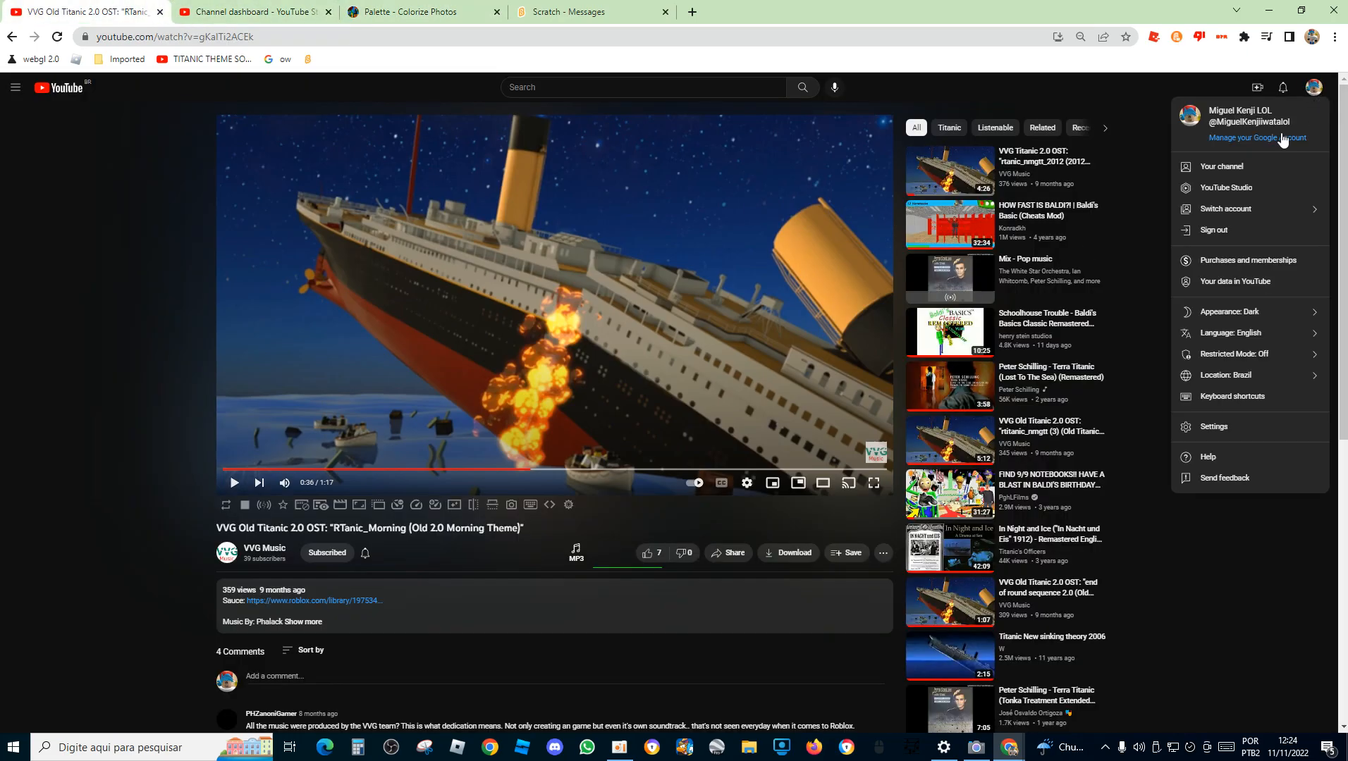
left_click(1220, 166)
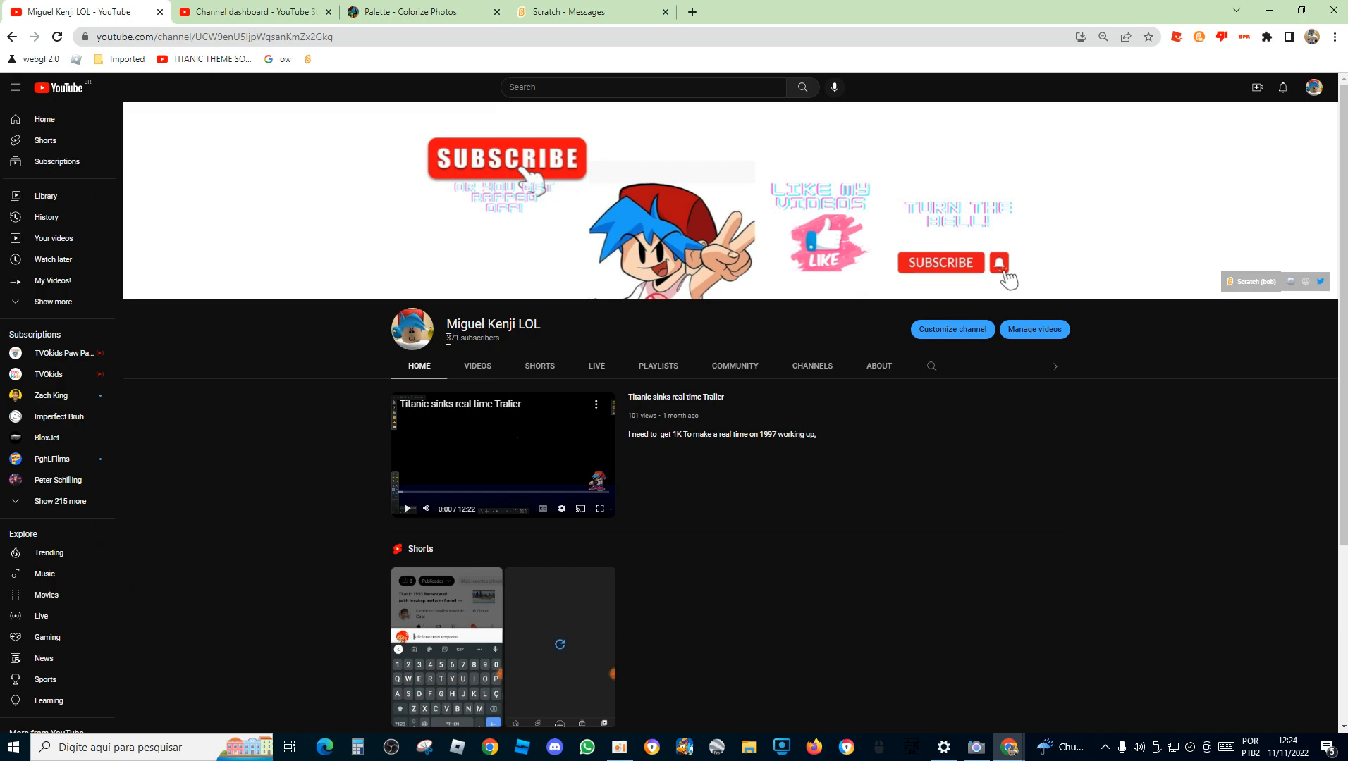
left_click(420, 11)
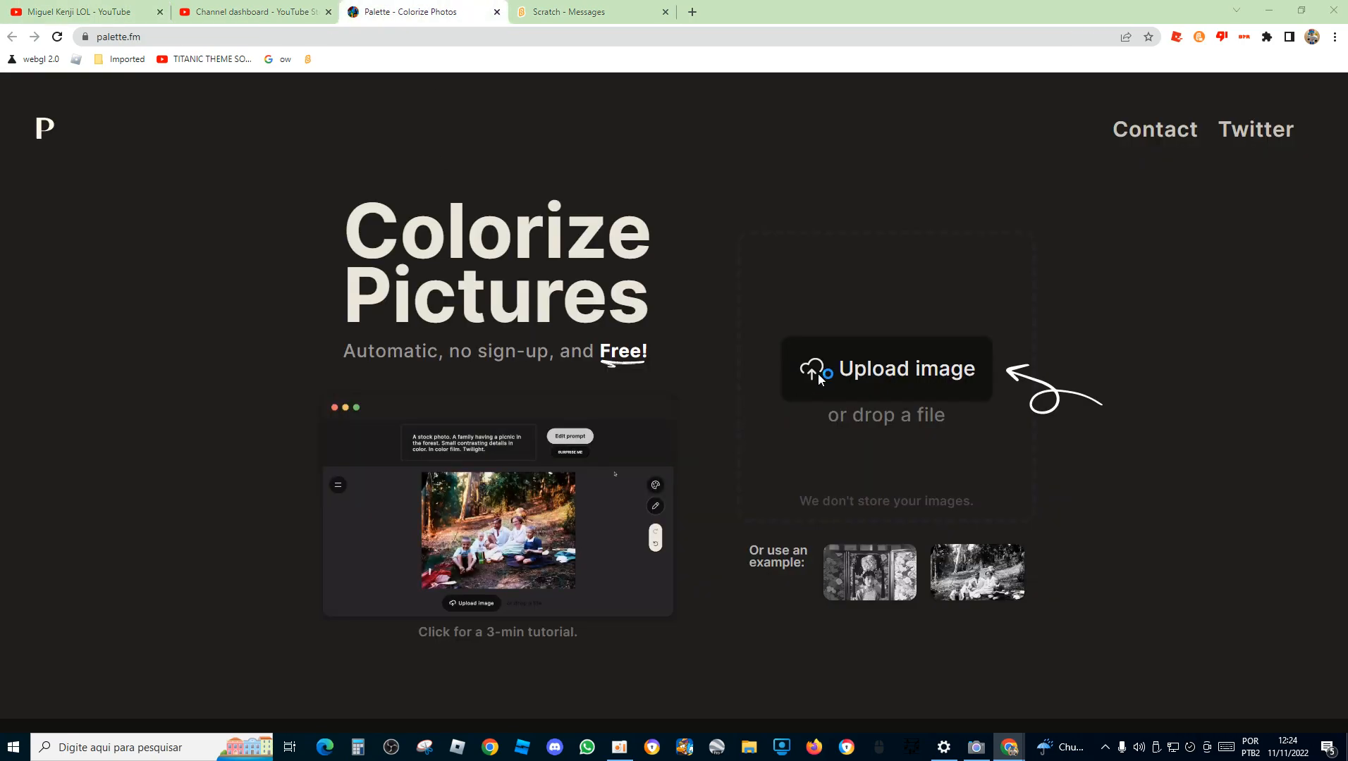
Step: Start a photo upload in Palette.fm and cancel the file picker without choosing a file
left_click(885, 368)
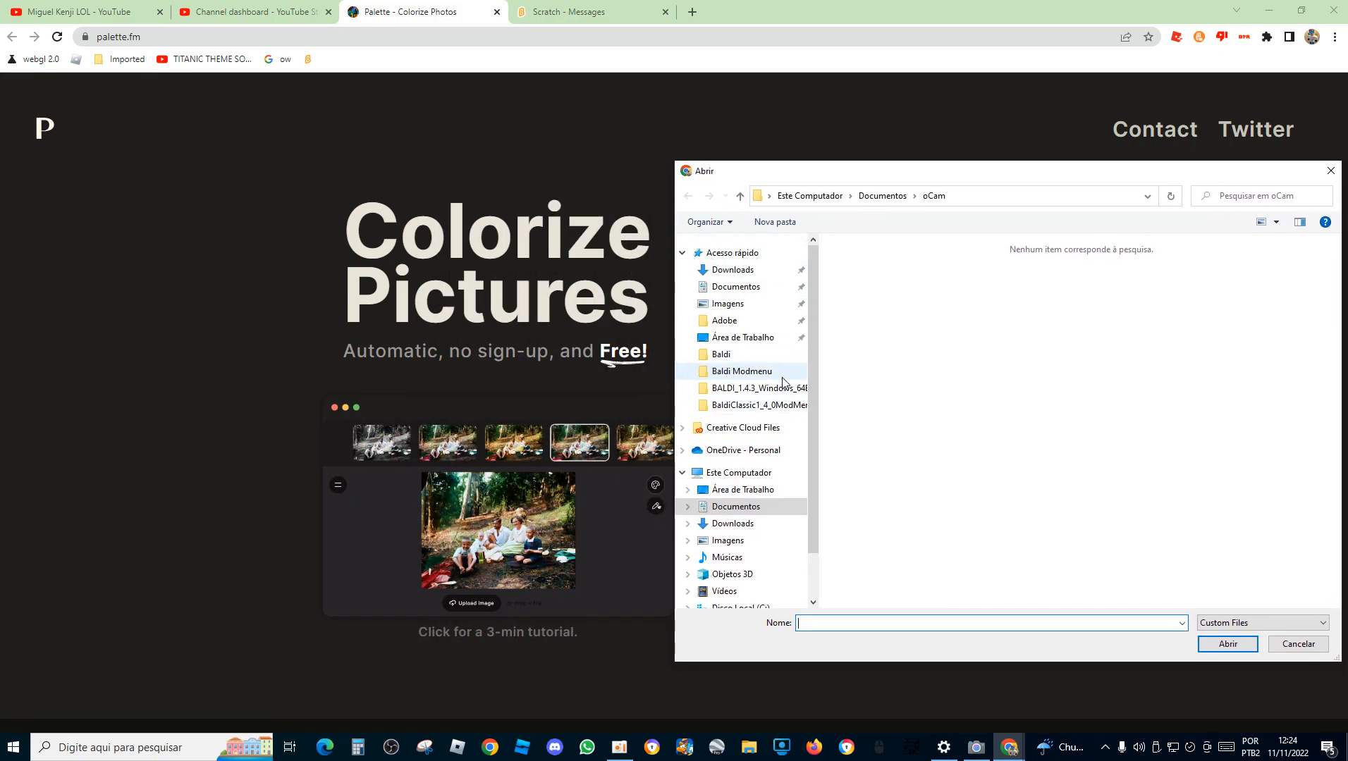
left_click(728, 269)
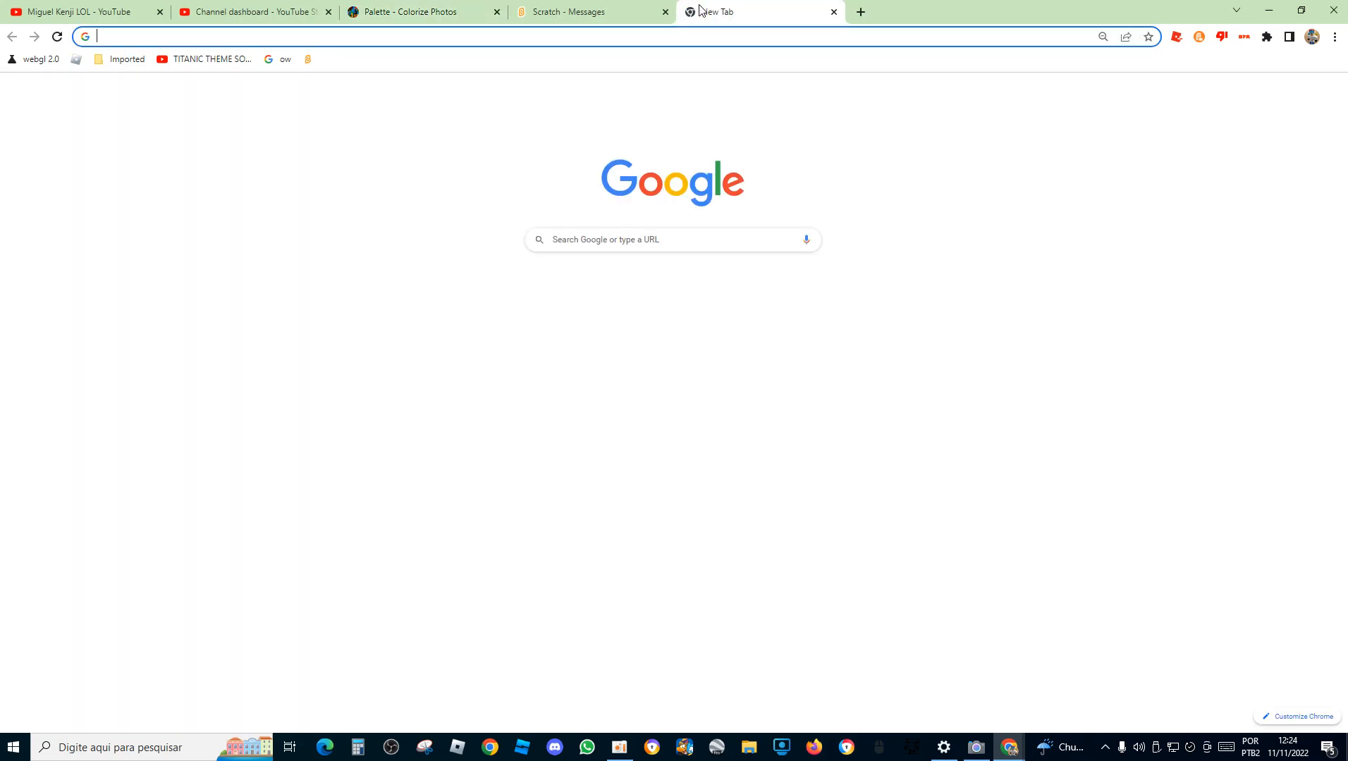
Step: Search Google Images for 'titanic' and save the black-and-white Wikipedia ship photo
type("titanic")
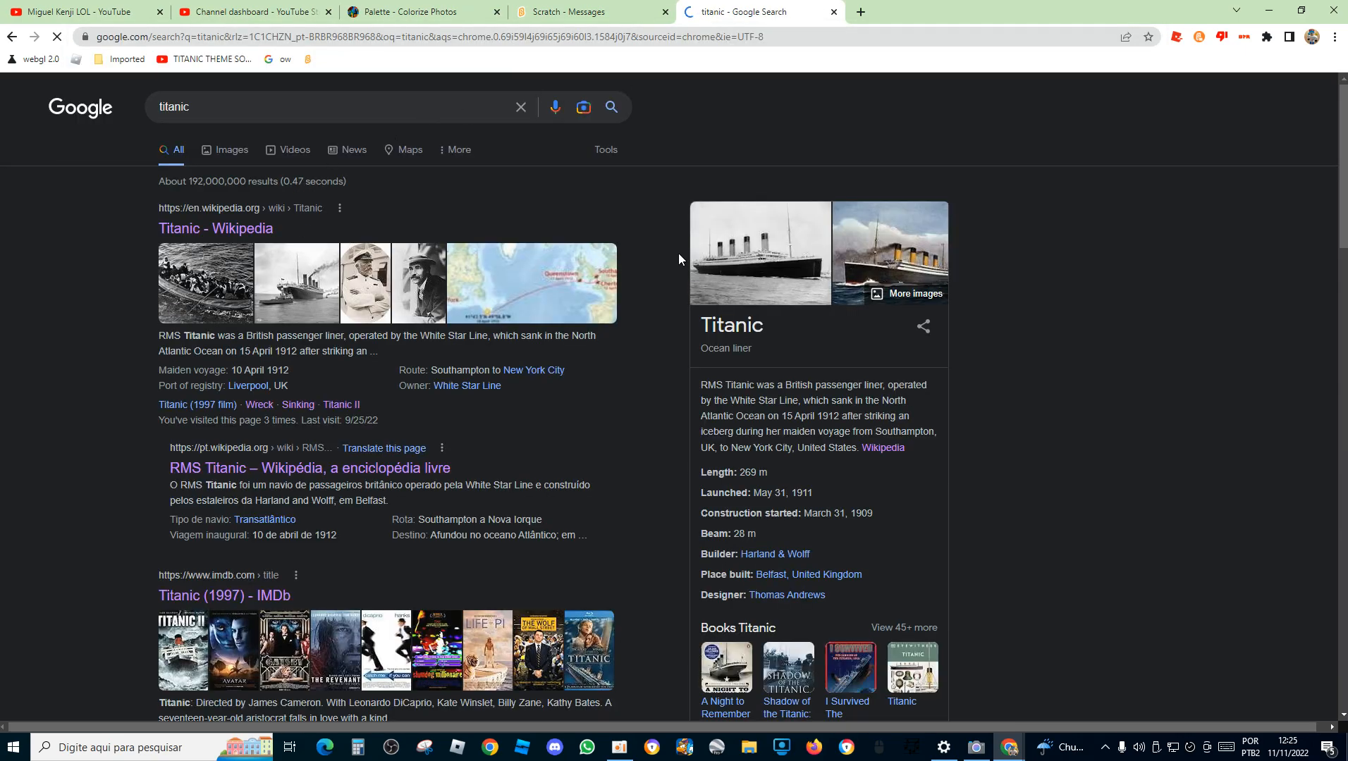
left_click(231, 148)
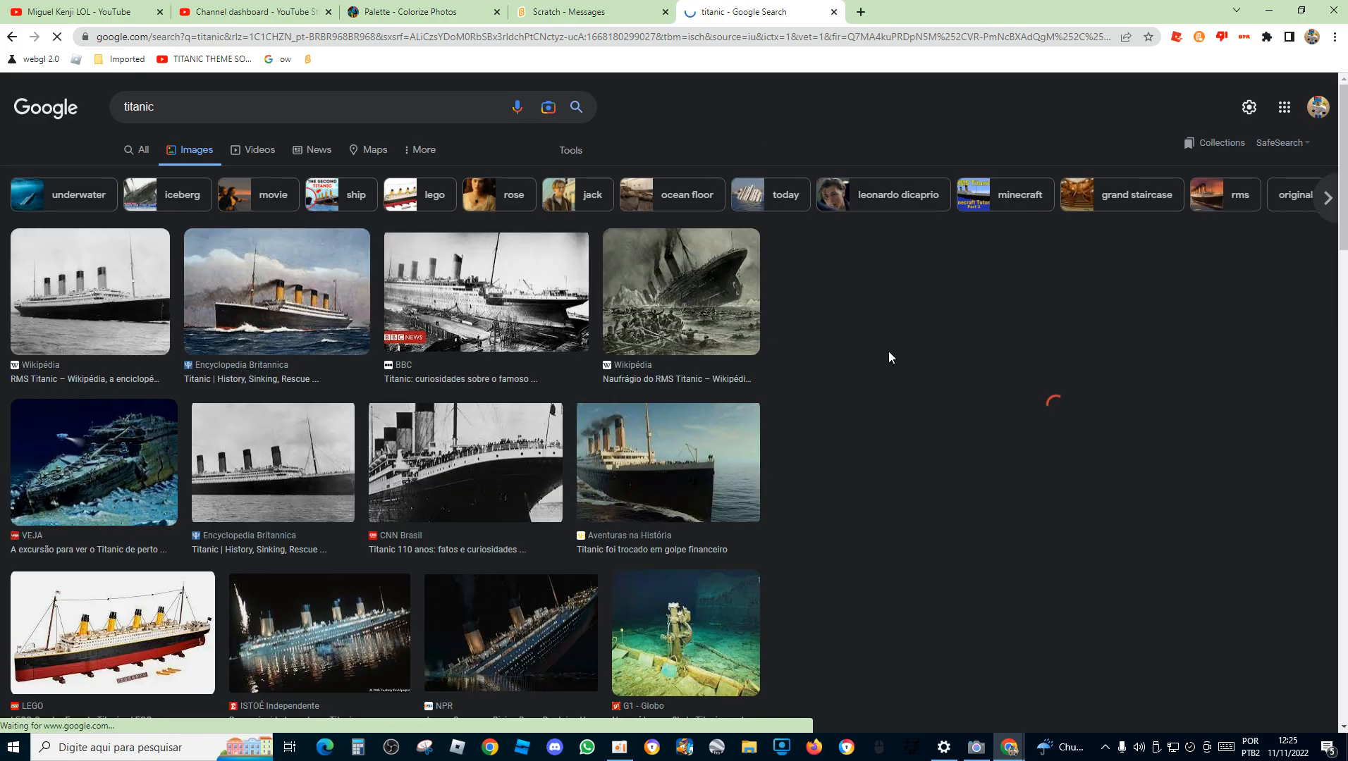
left_click(89, 292)
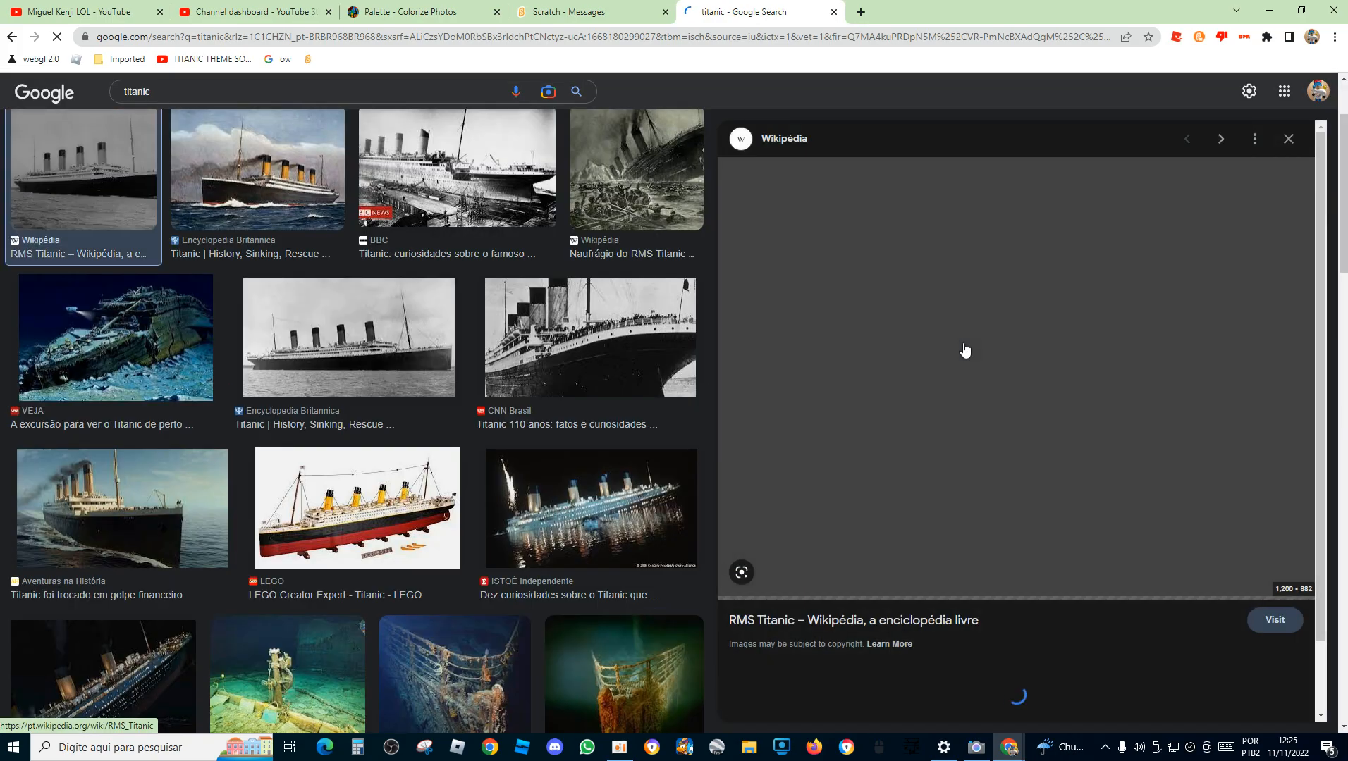
right_click(962, 369)
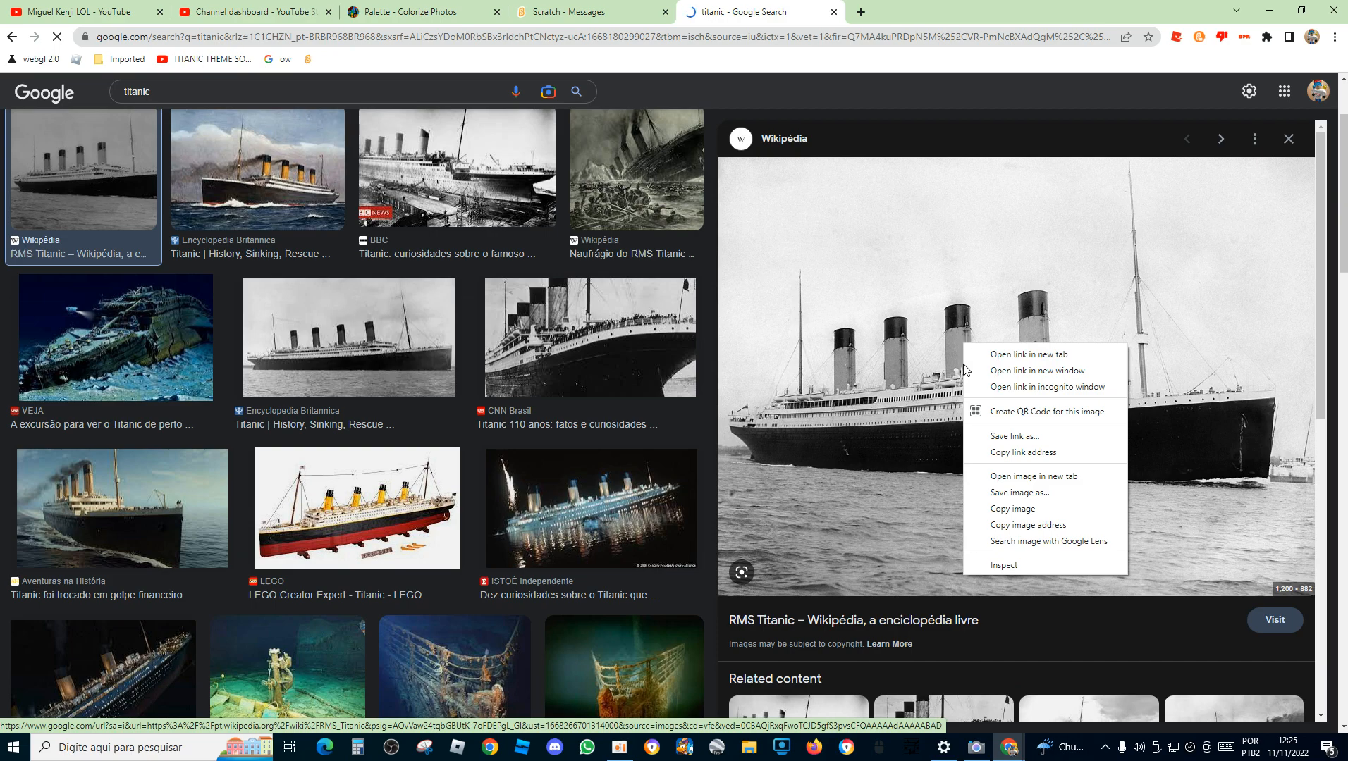
mouse_move(960, 453)
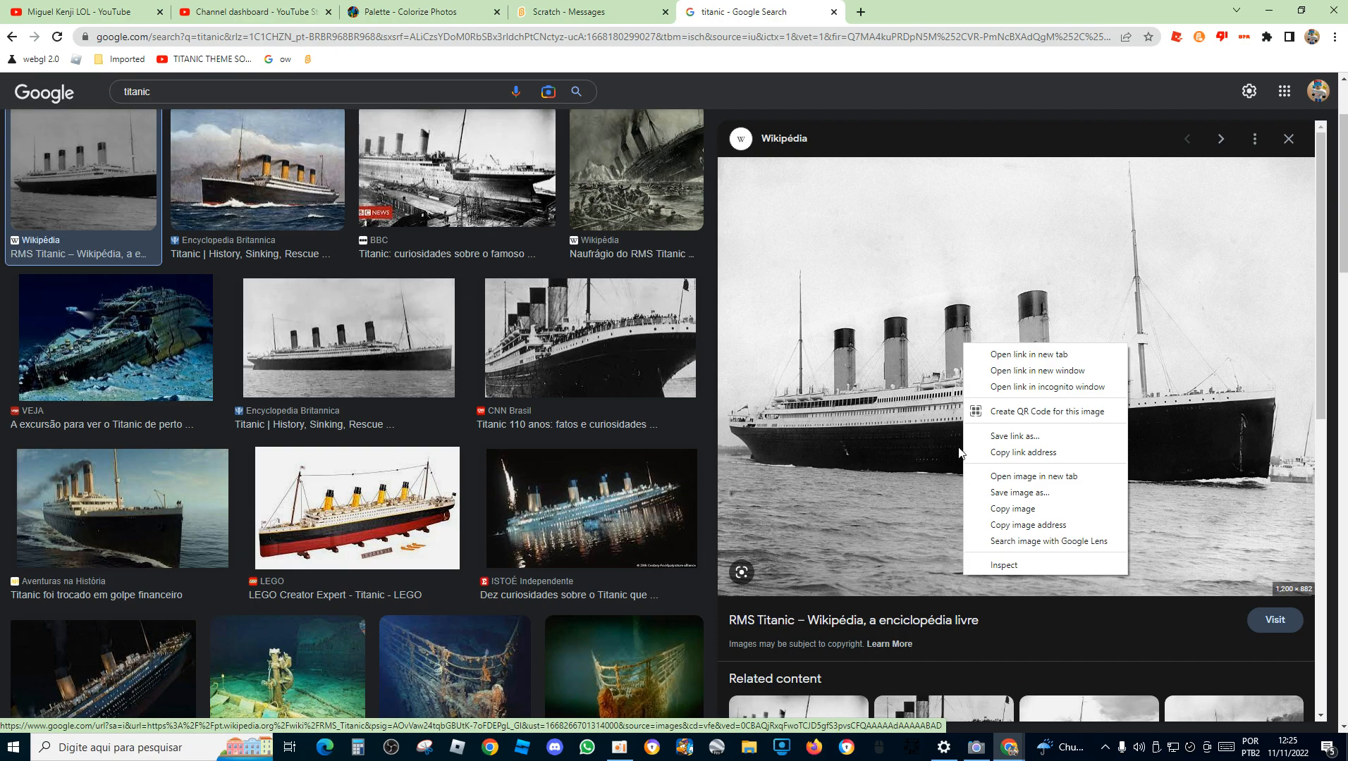
mouse_move(1036, 505)
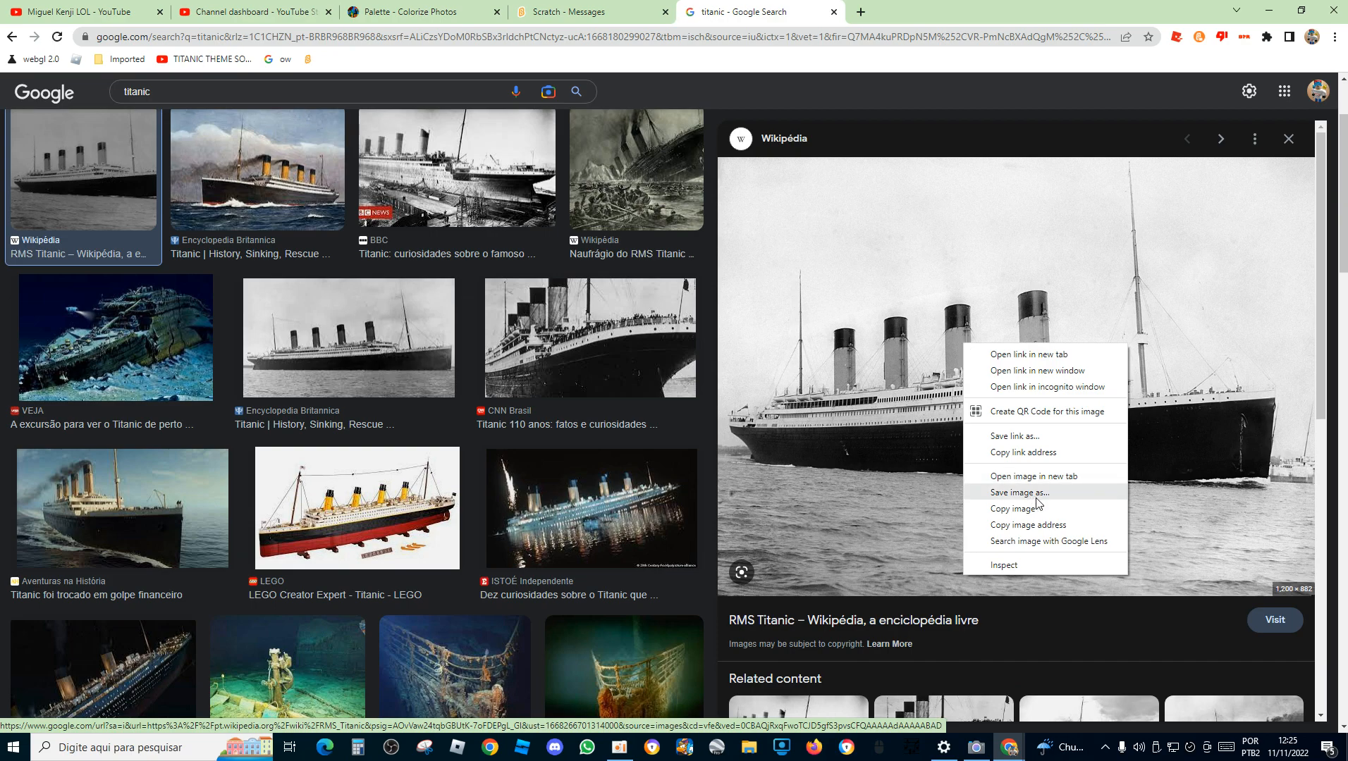
left_click(1017, 492)
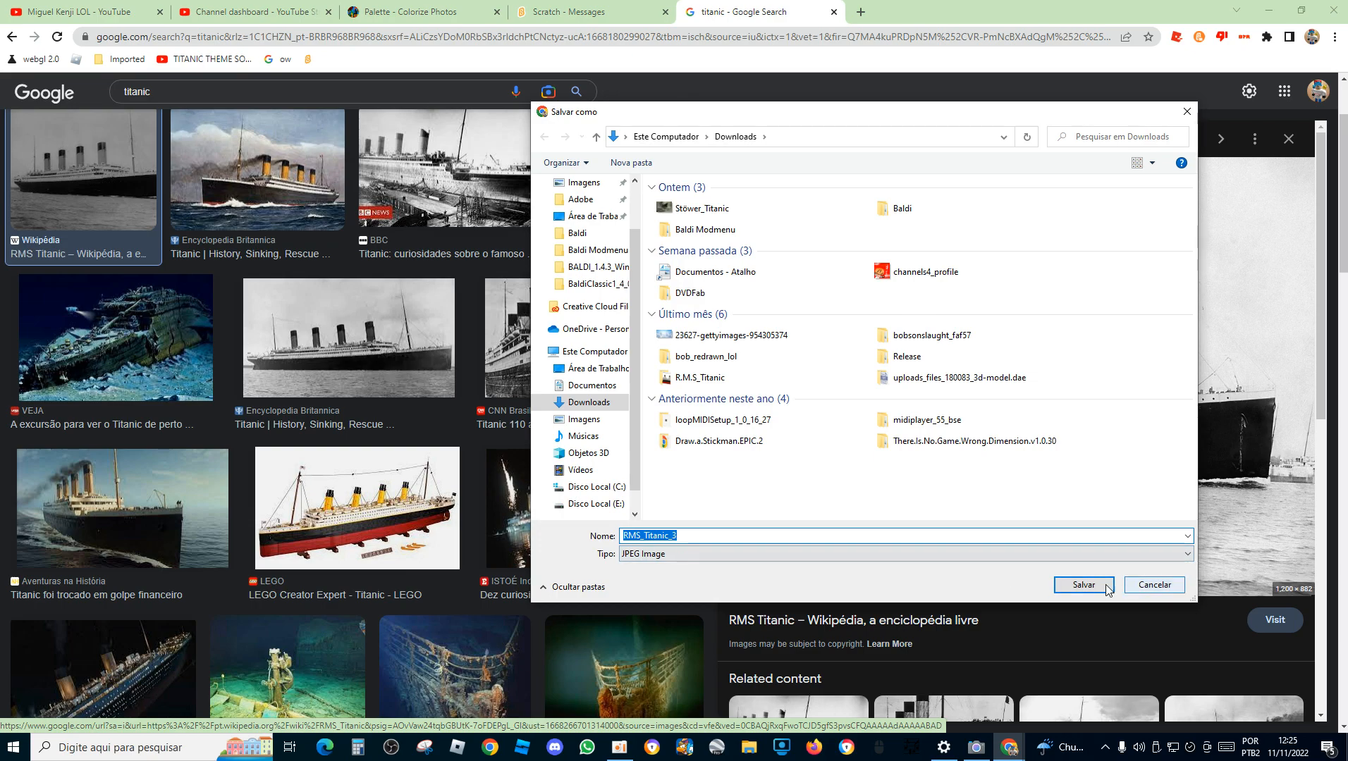
Step: Save the photo as RMS_Titanic_3 and upload it from Downloads to Palette.fm for analysis
left_click(1083, 585)
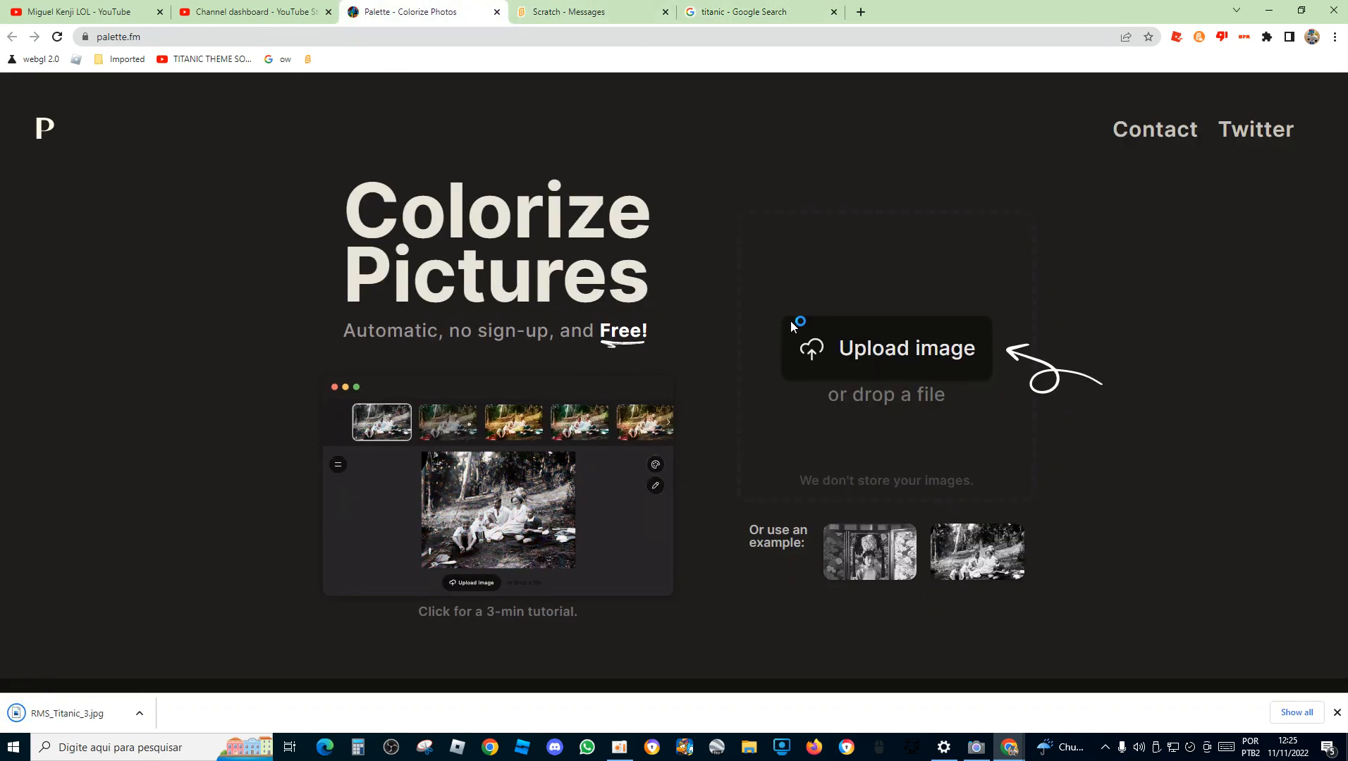
left_click(514, 422)
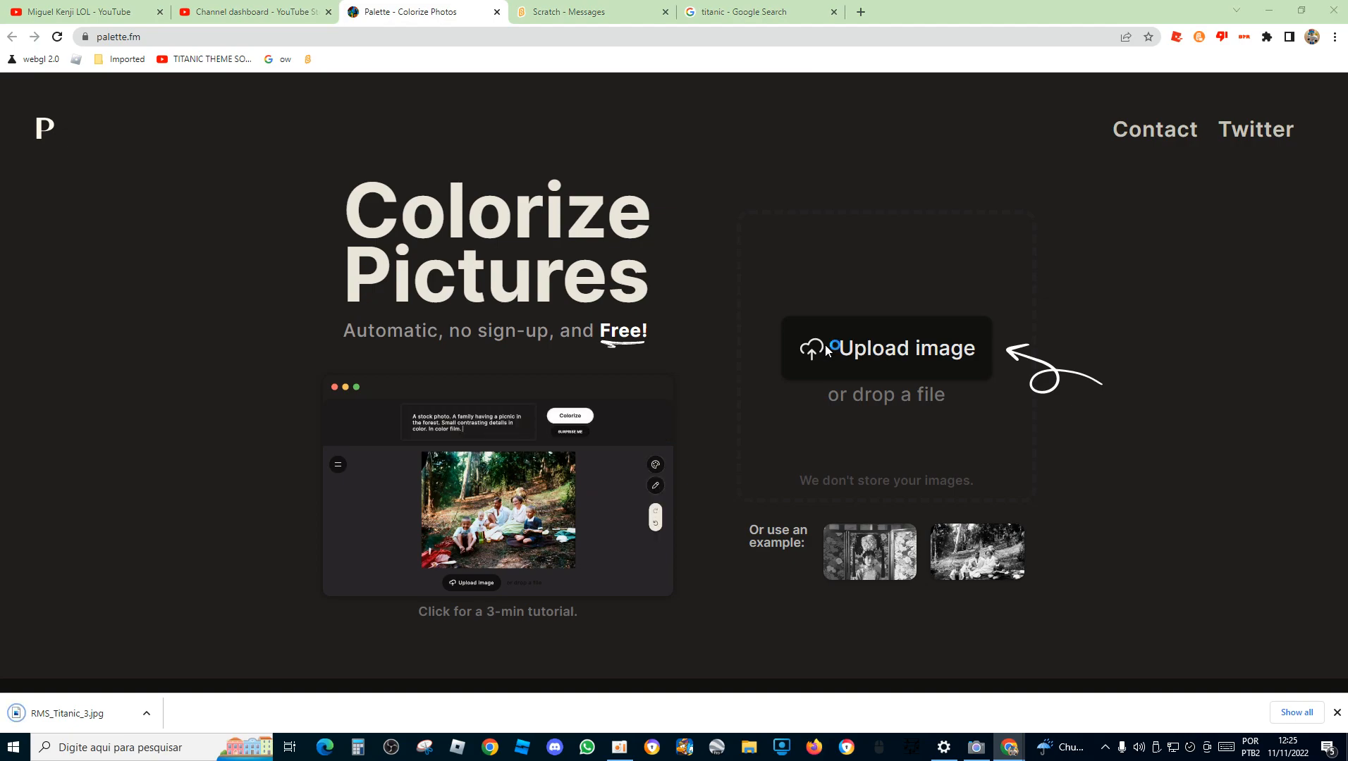
left_click(886, 348)
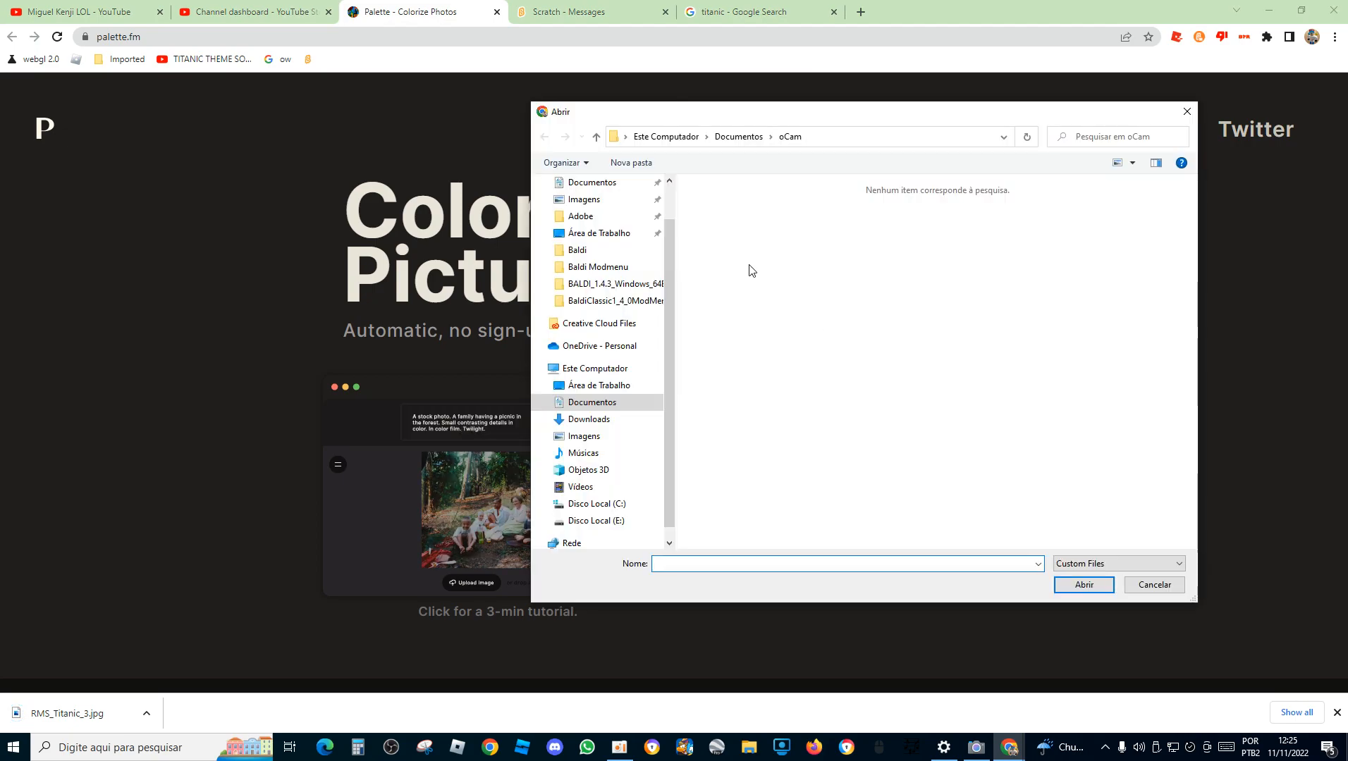
left_click(589, 210)
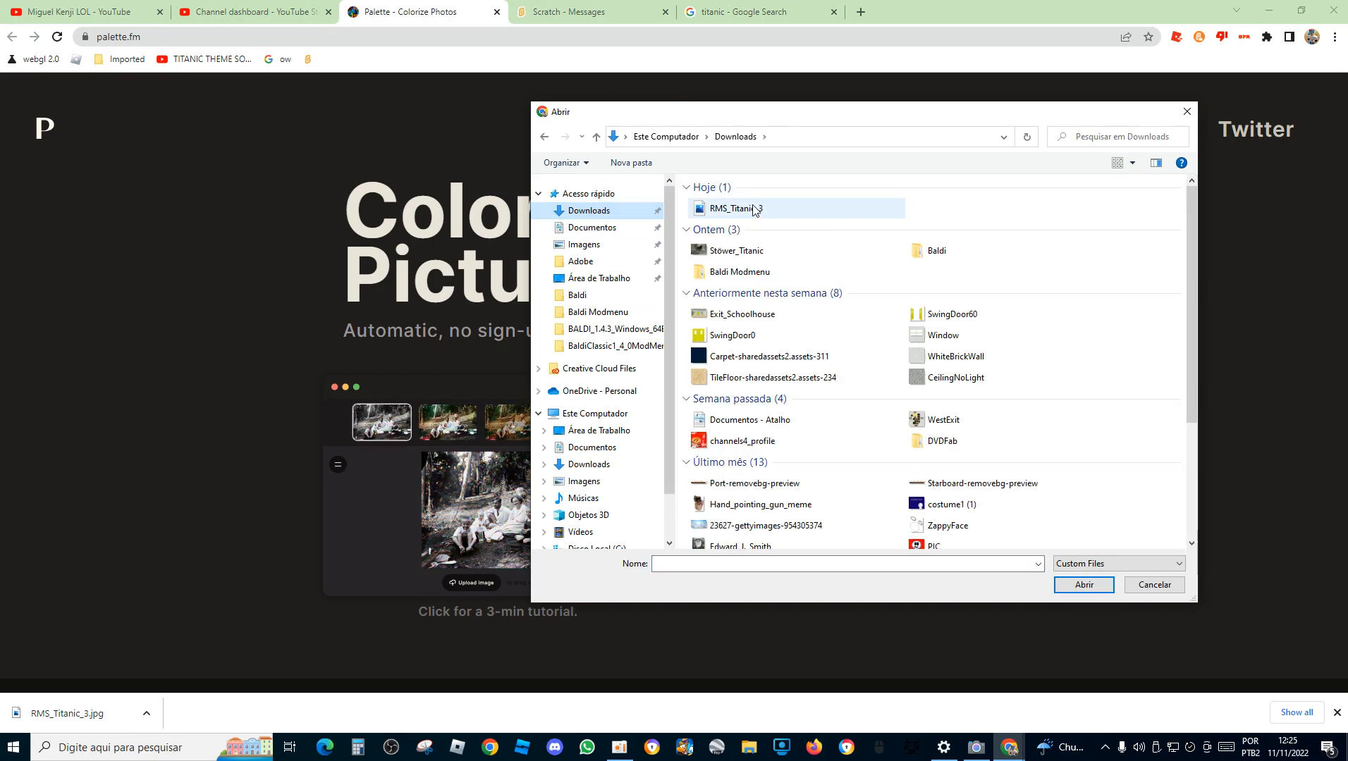
mouse_move(732, 207)
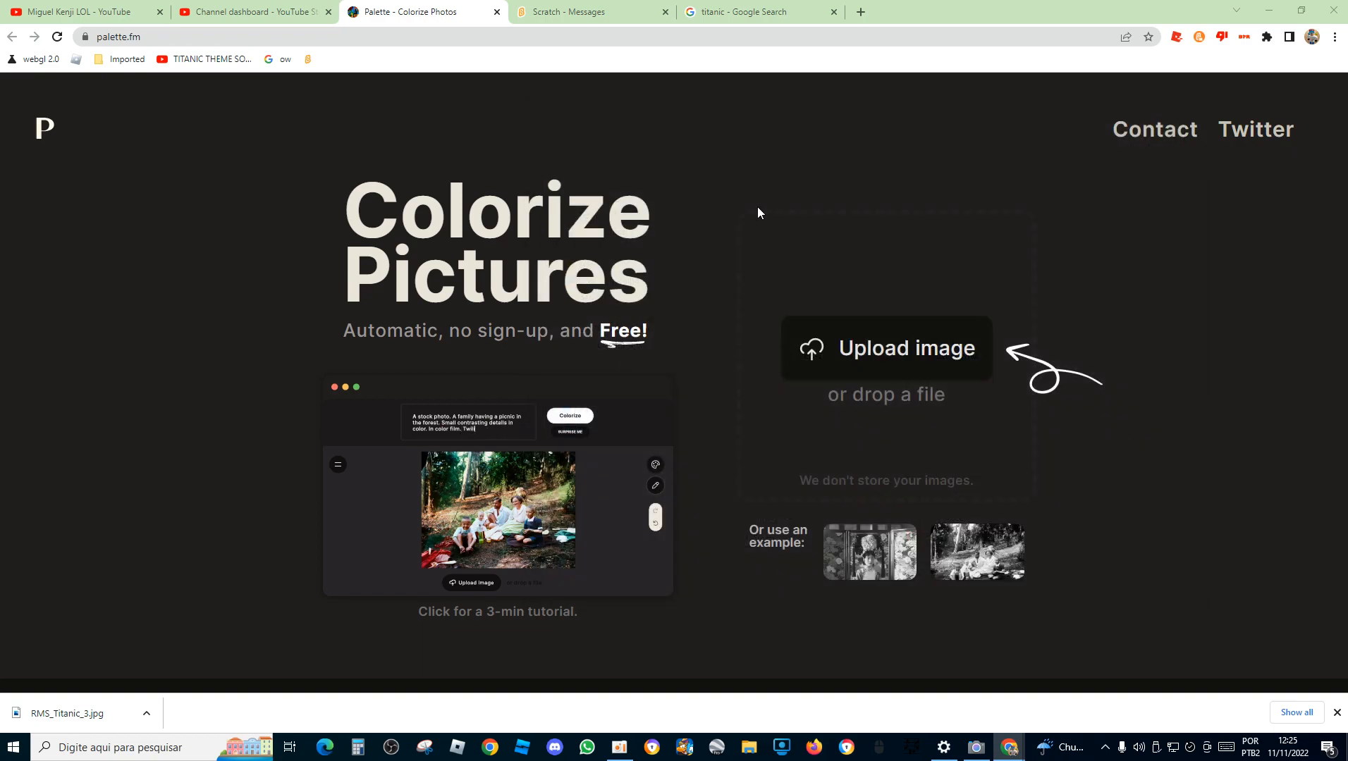
left_click(886, 348)
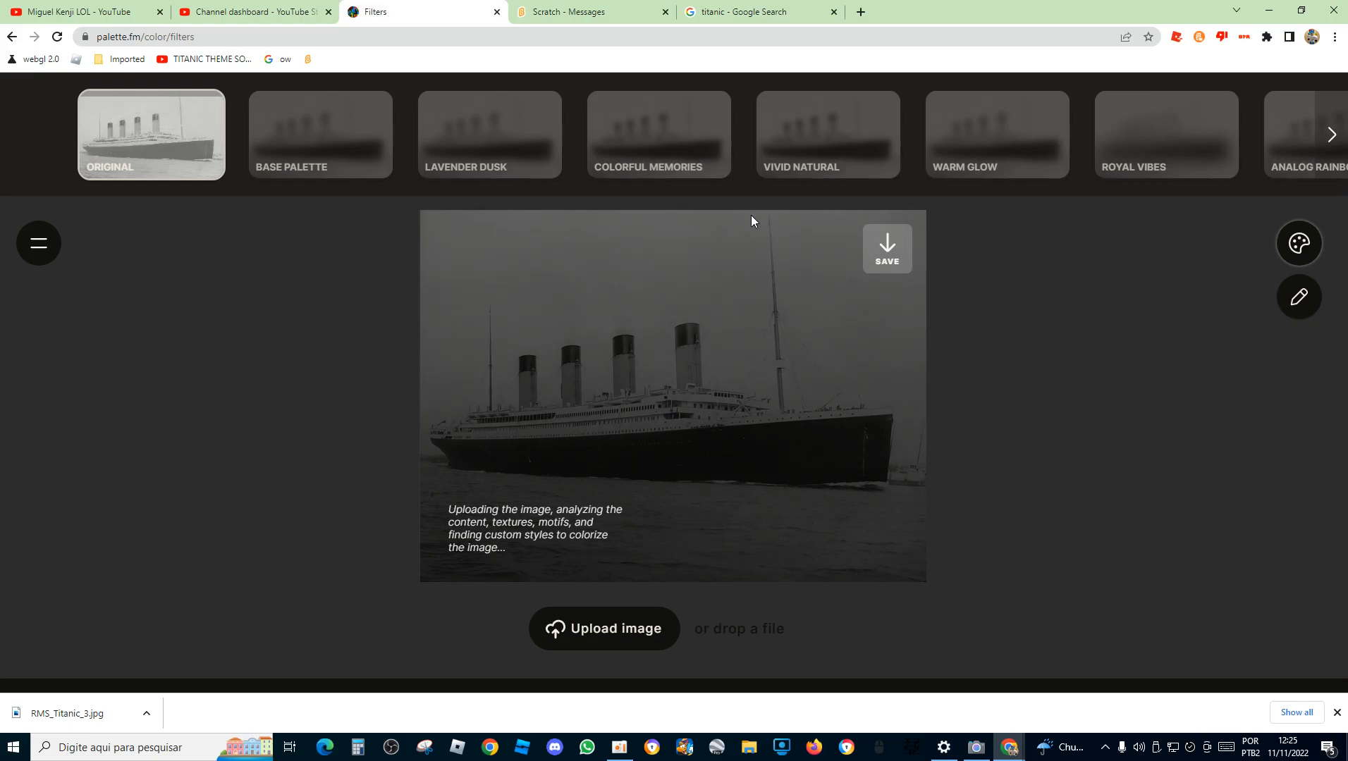
Step: Preview the Base Palette, Warm Glow, Radiant Rainbow, Tutti Frutti and Vintage Charm styles
left_click(320, 133)
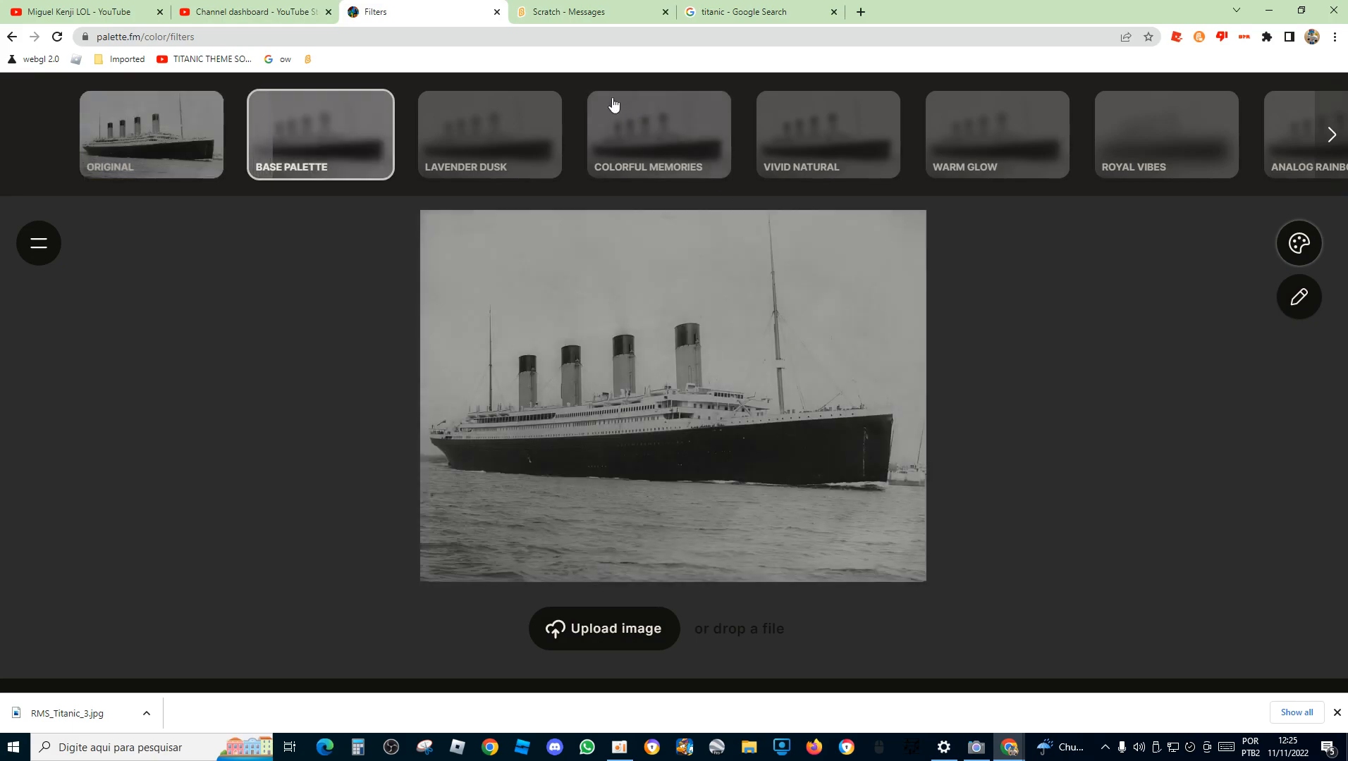
left_click(997, 134)
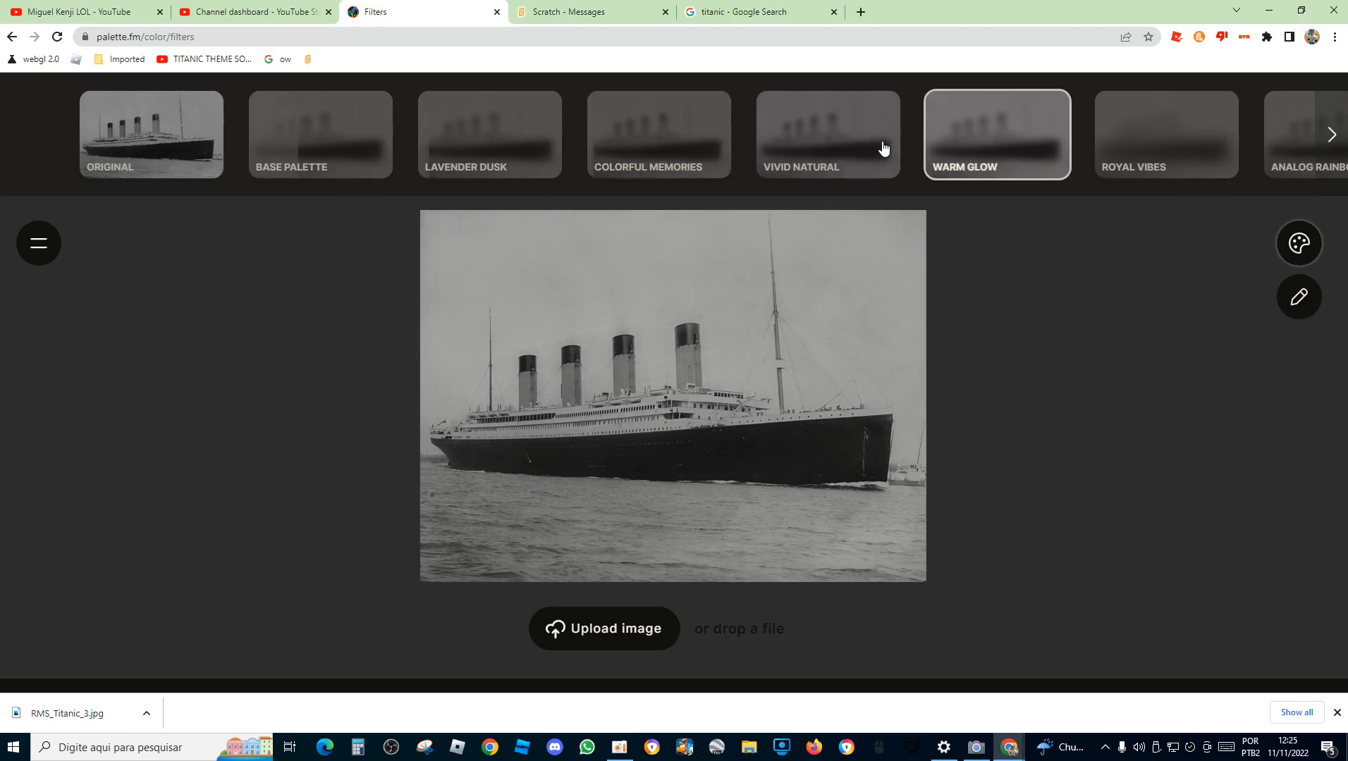
left_click(1331, 134)
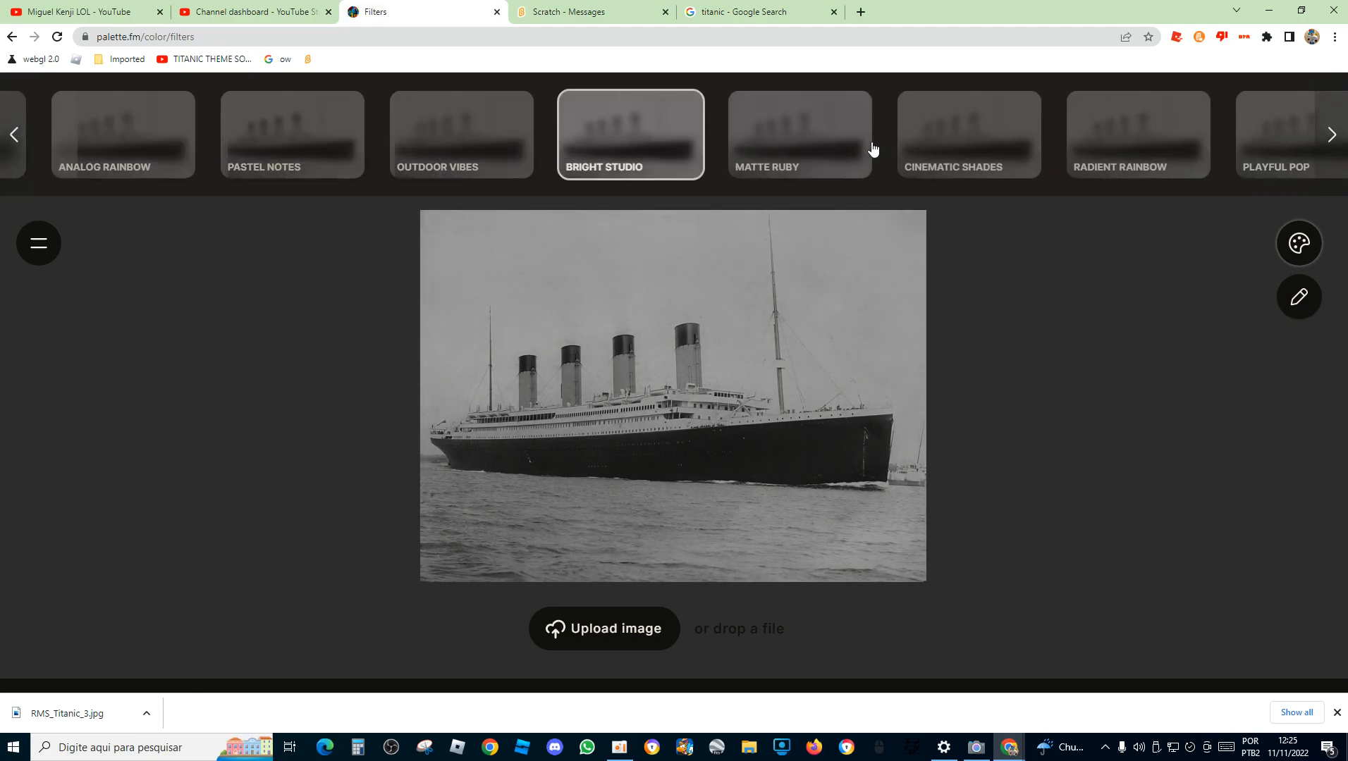
left_click(1136, 135)
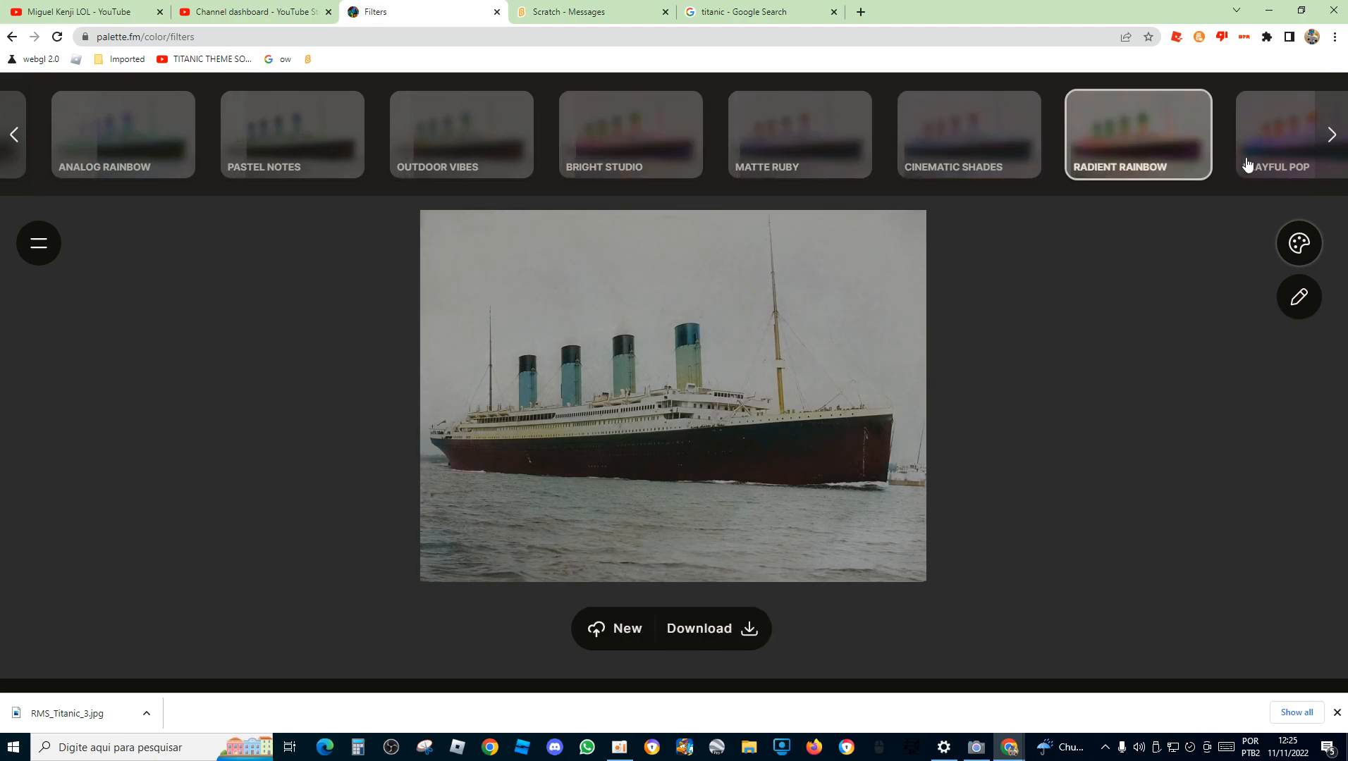
left_click(1347, 135)
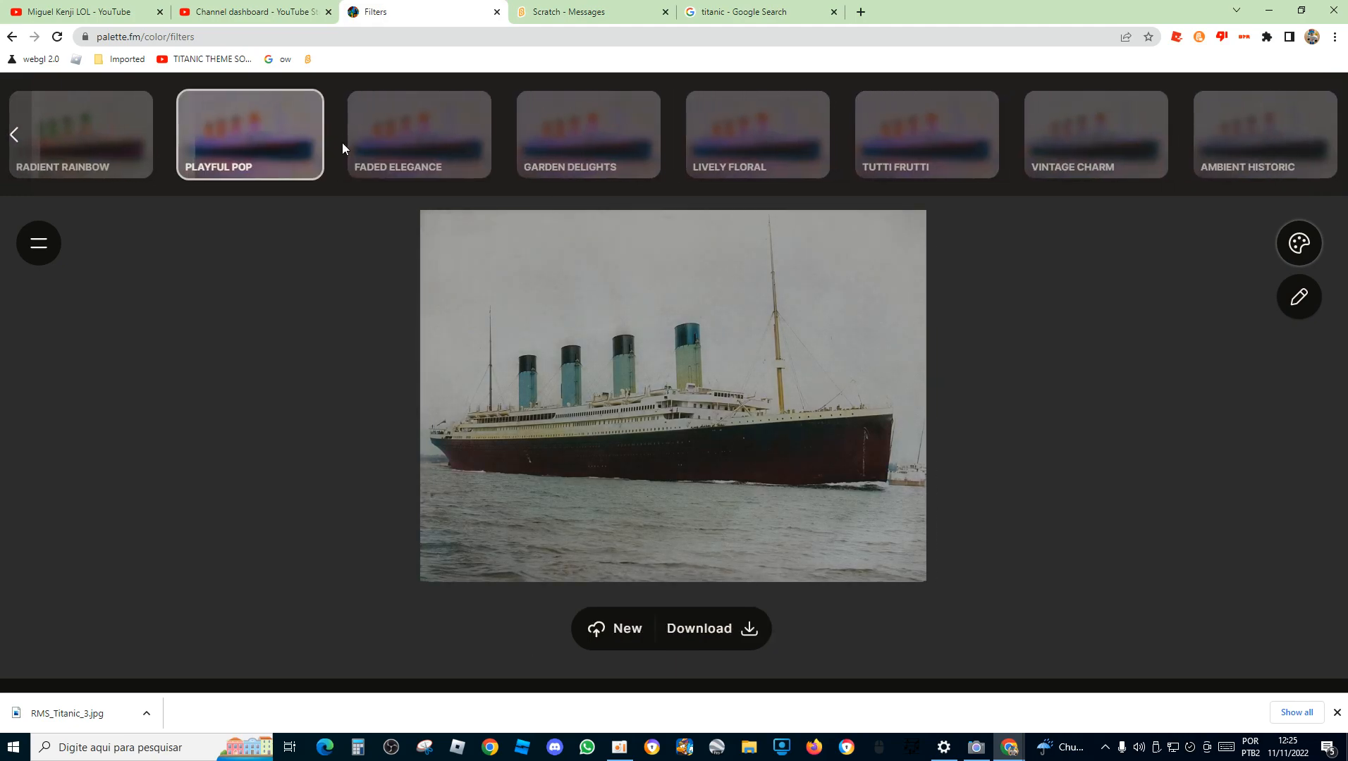
left_click(926, 134)
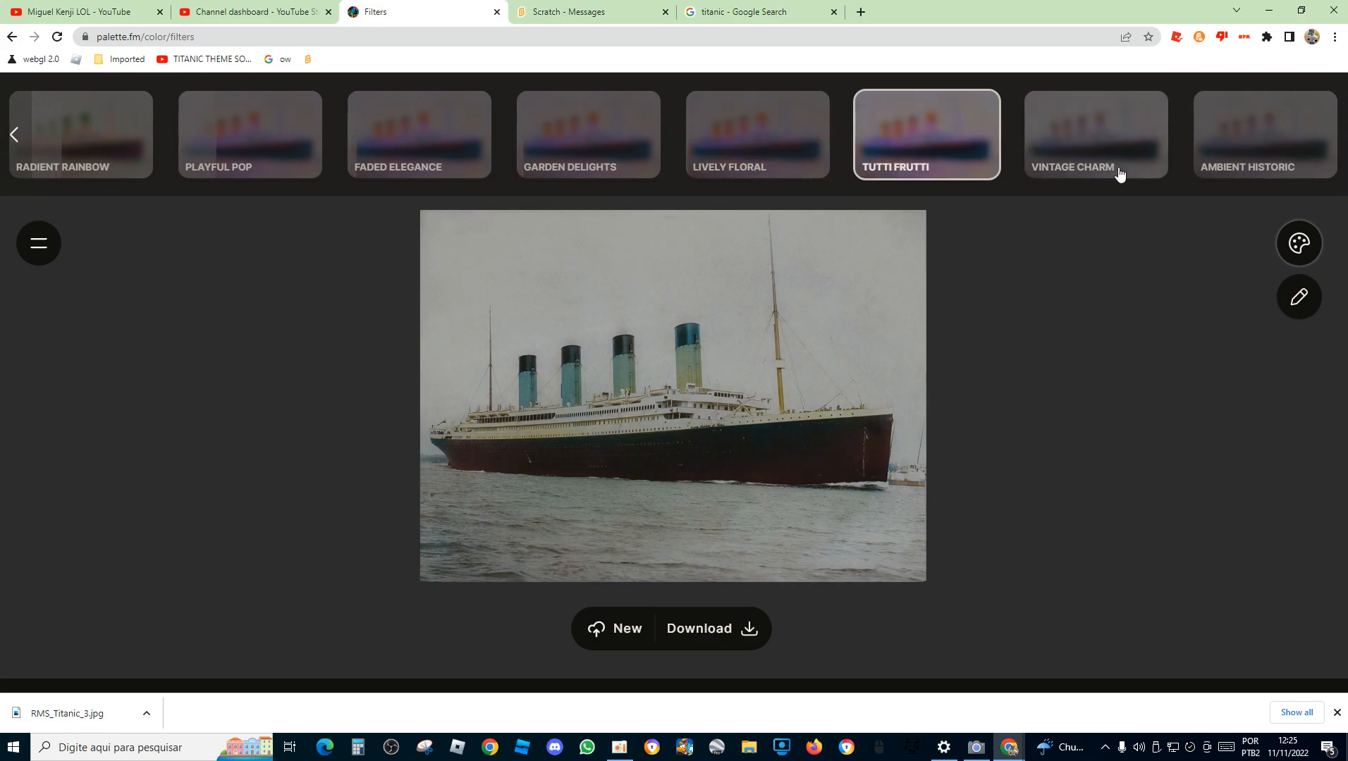
left_click(14, 134)
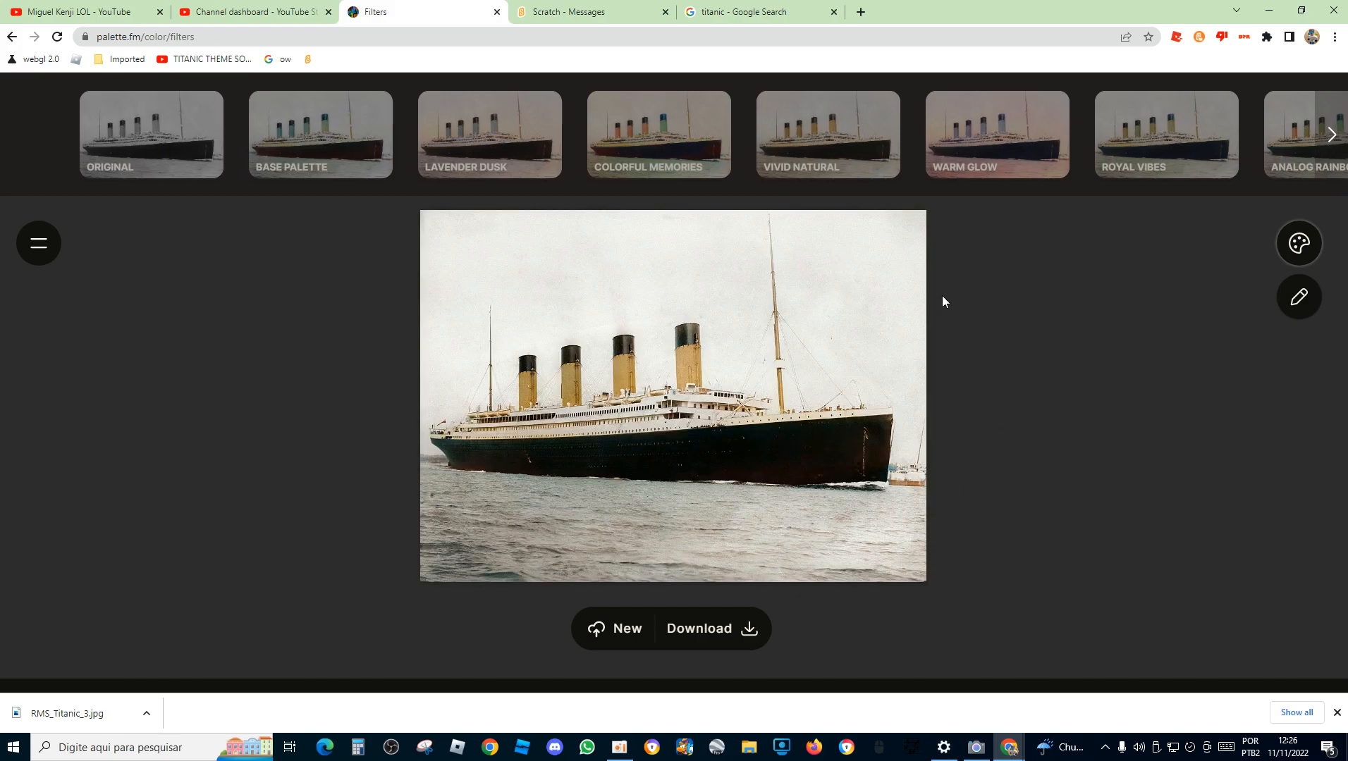
Step: Try Vivid Natural, apply the Bright Studio style and download the colorized Titanic photo
left_click(826, 132)
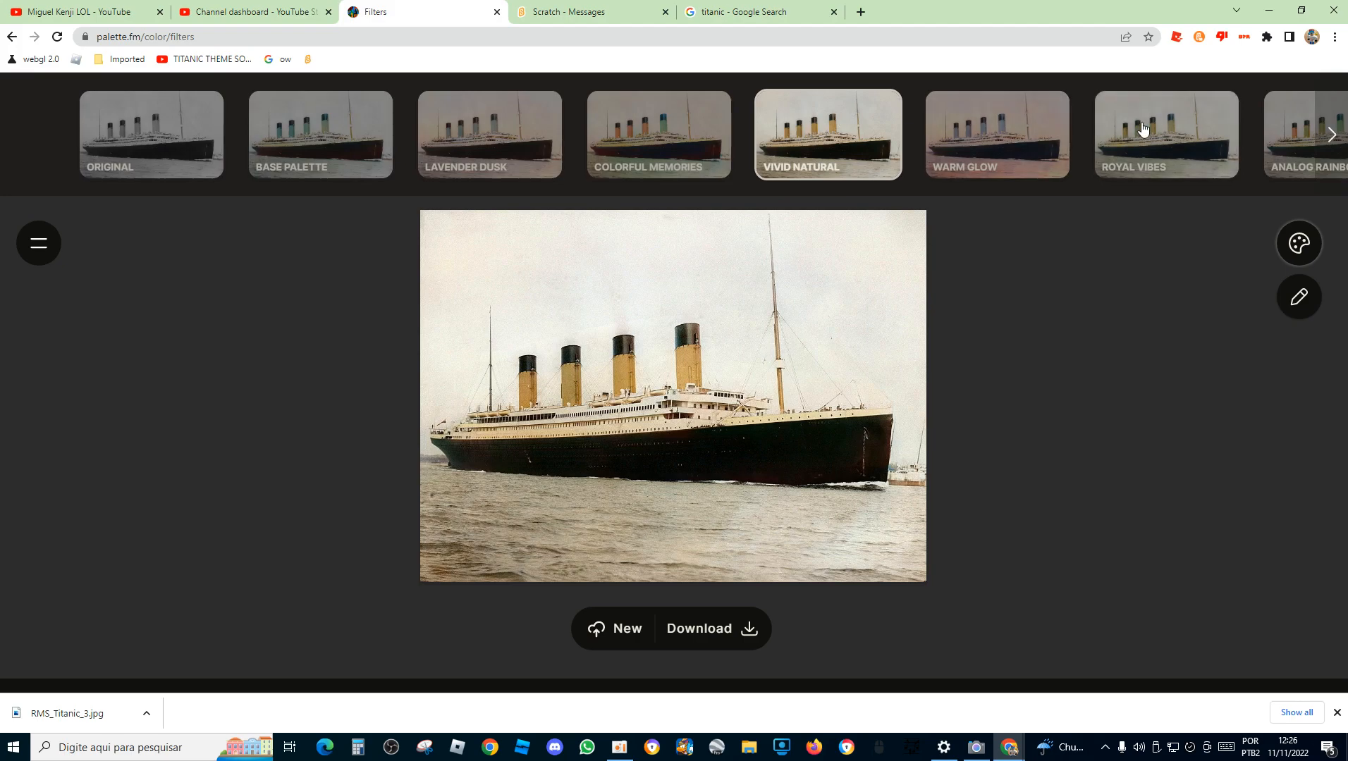
left_click(1331, 134)
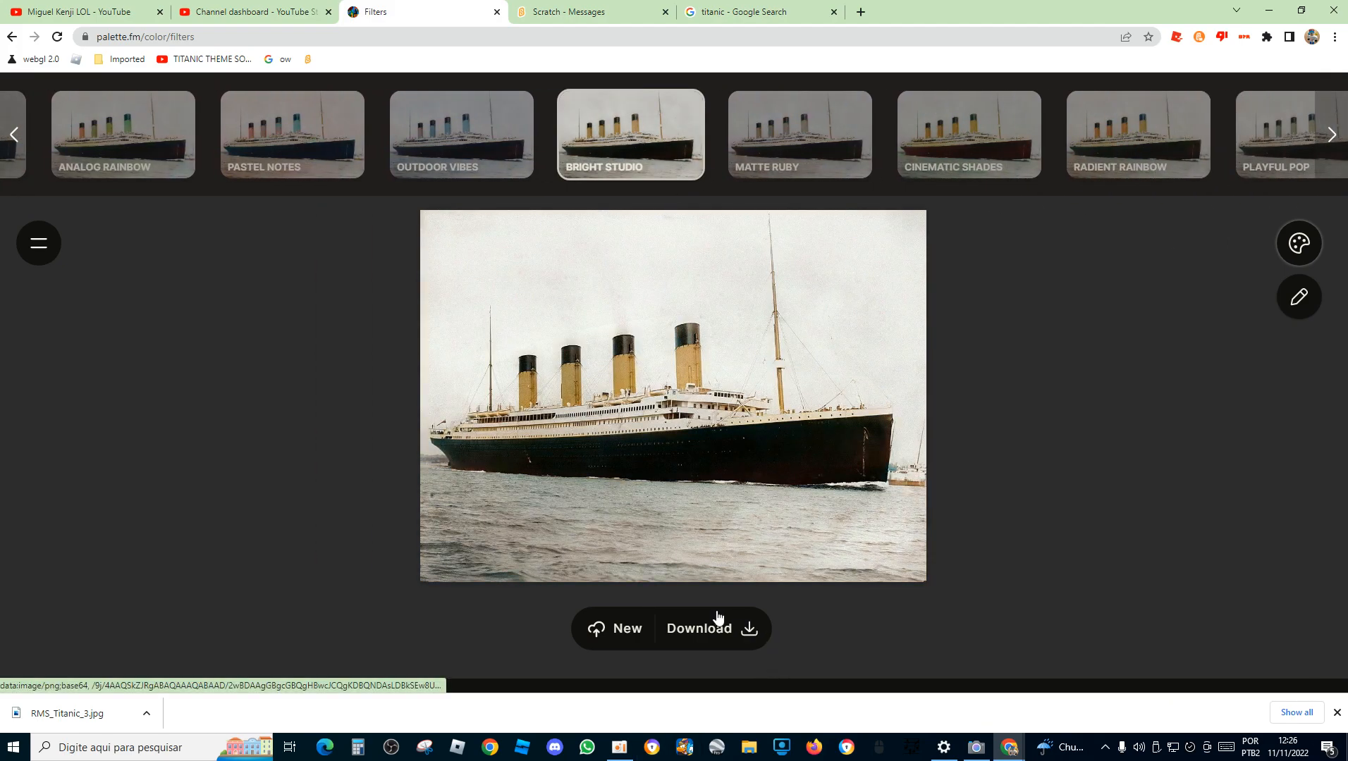
left_click(699, 629)
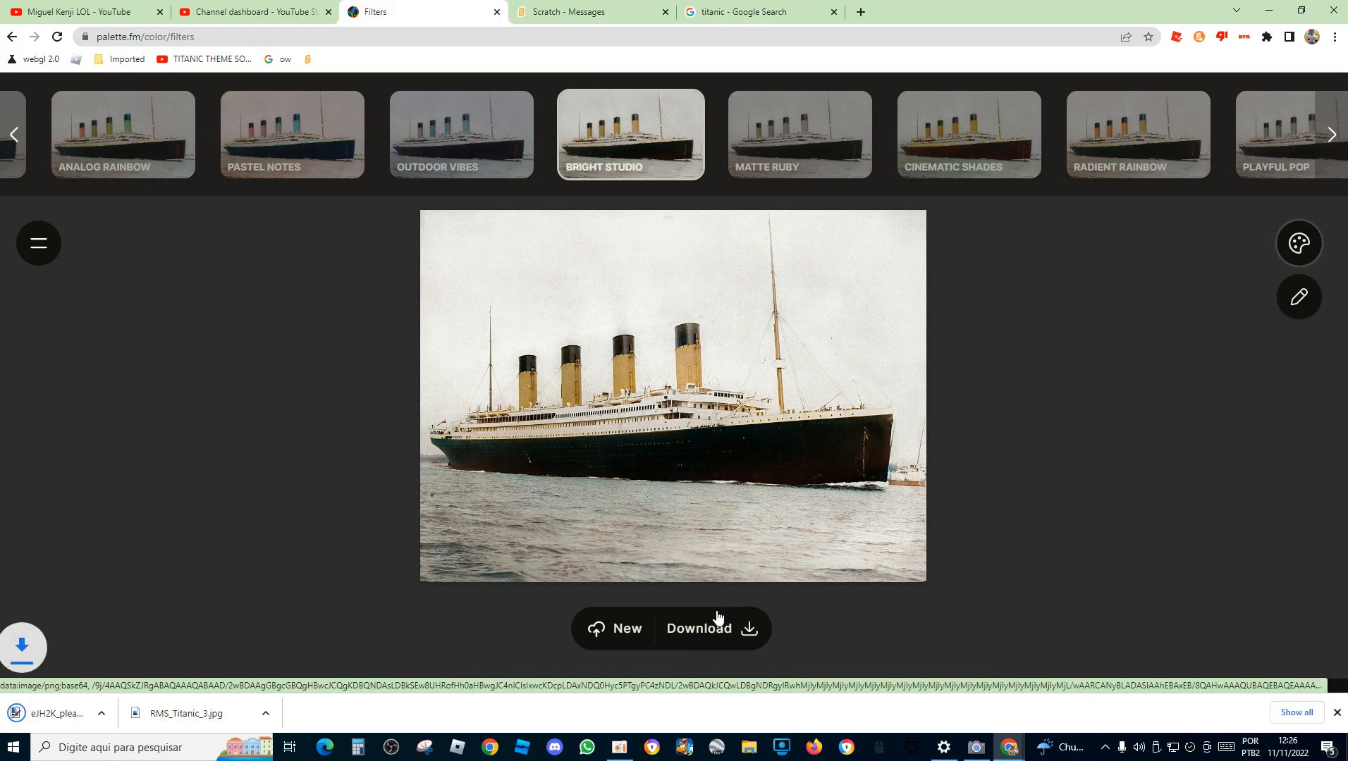